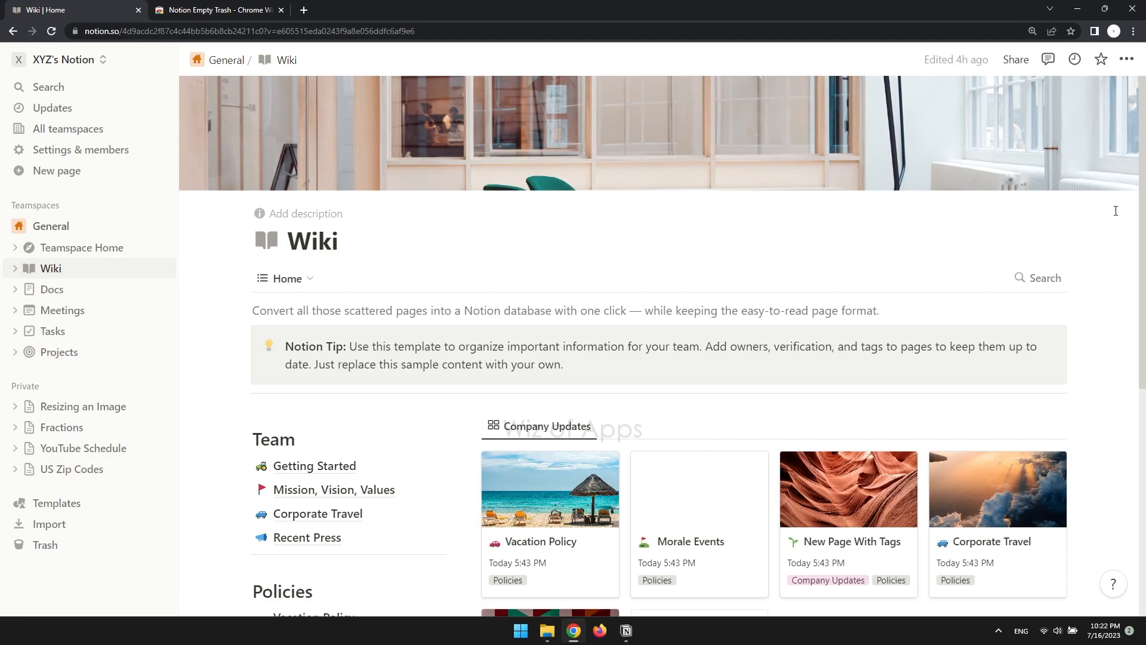
# - Add the Notion Empty Trash extension to Chrome from its Web Store page
pyautogui.click(216, 9)
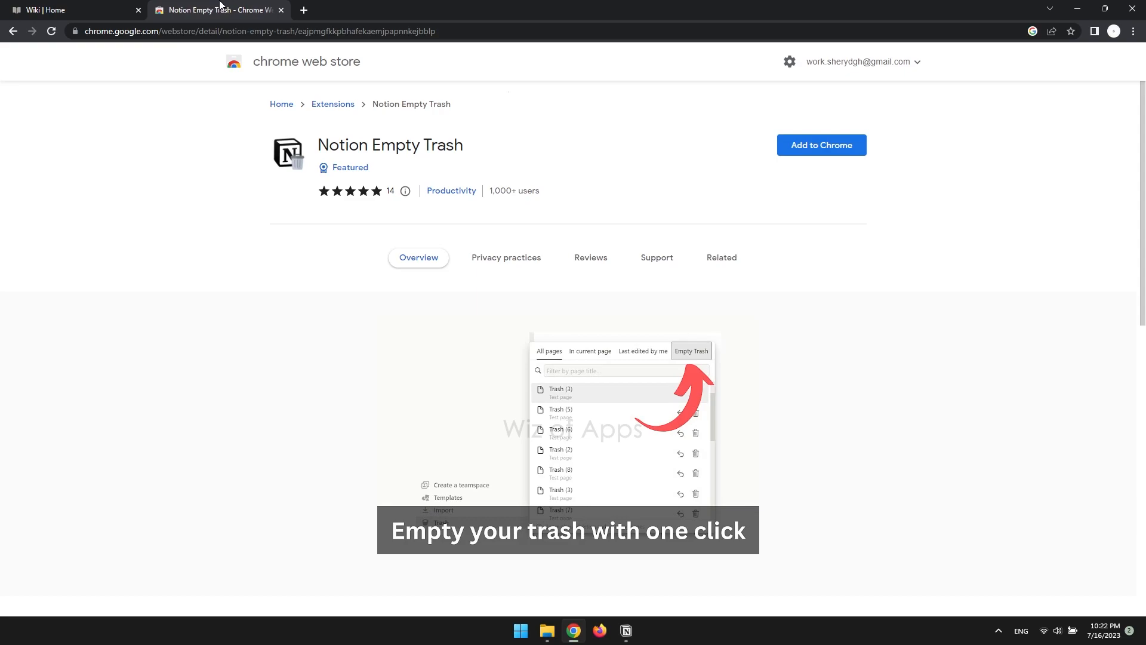
pyautogui.moveTo(821, 144)
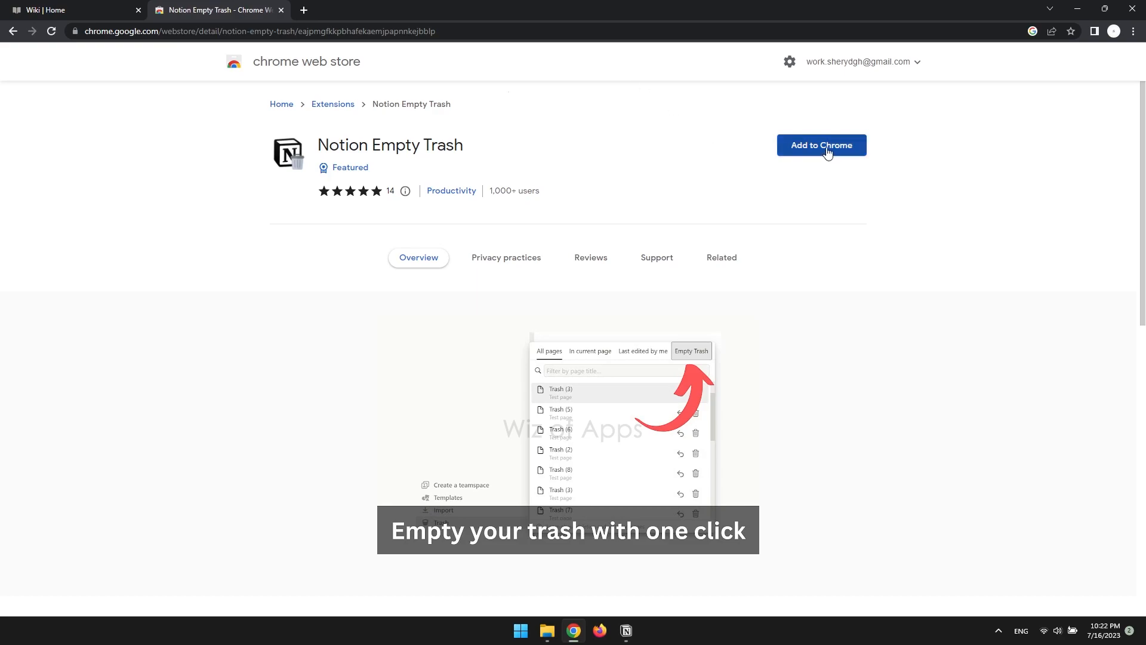
pyautogui.click(821, 145)
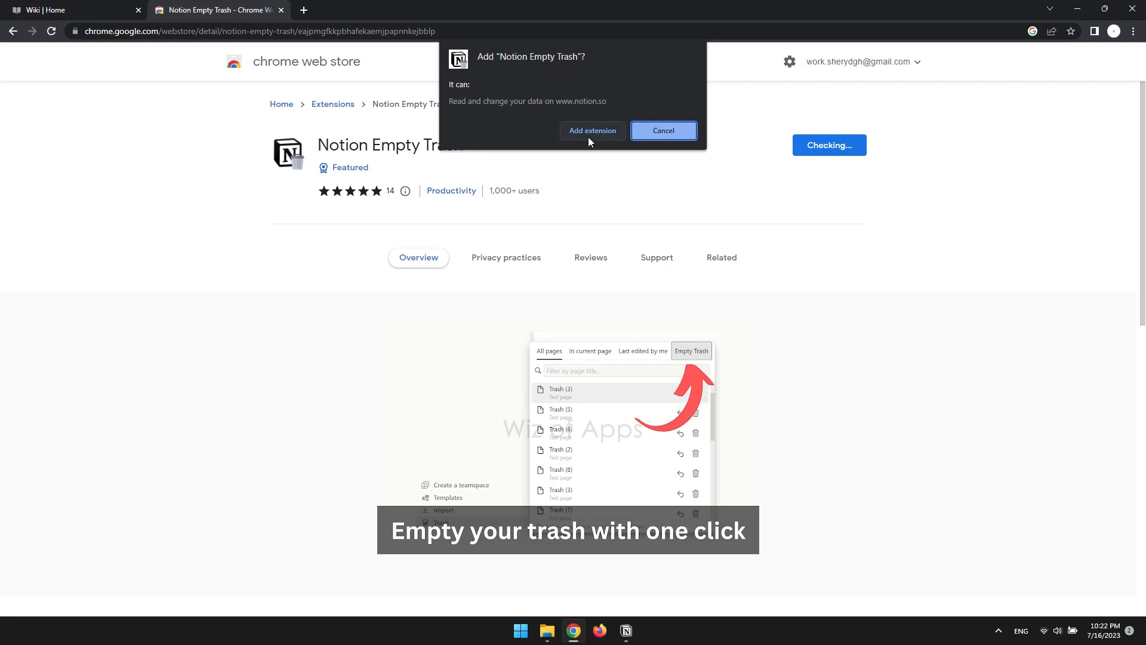
pyautogui.click(661, 130)
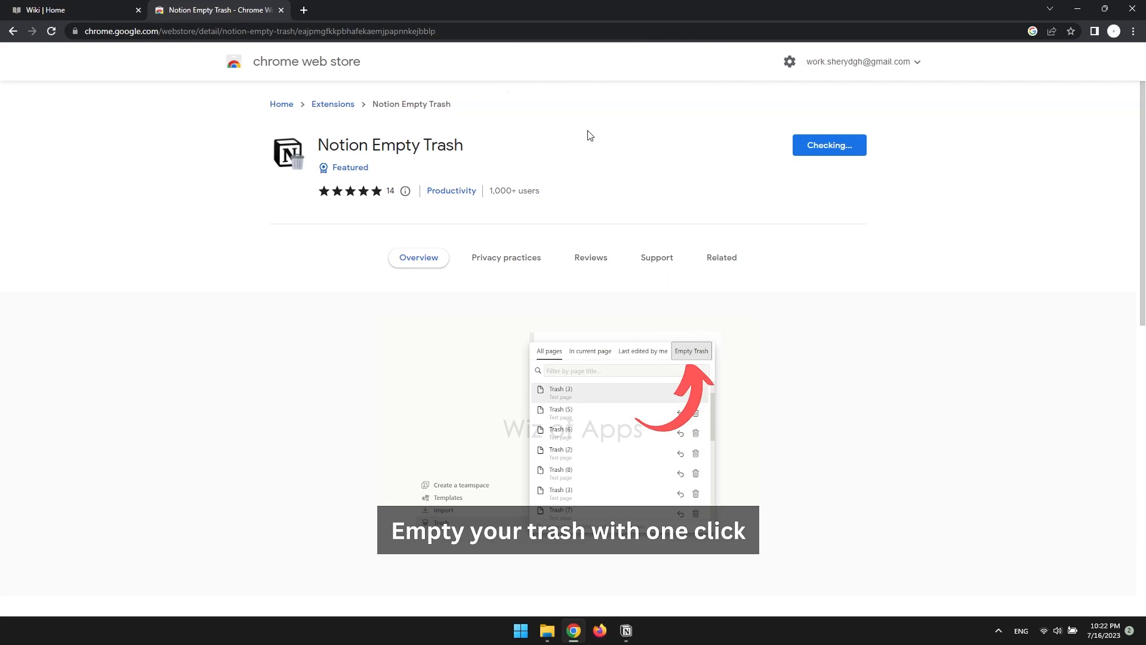
# - From Notion's Trash, use the Empty Trash button and confirm deleting all 37 blocks
pyautogui.click(70, 10)
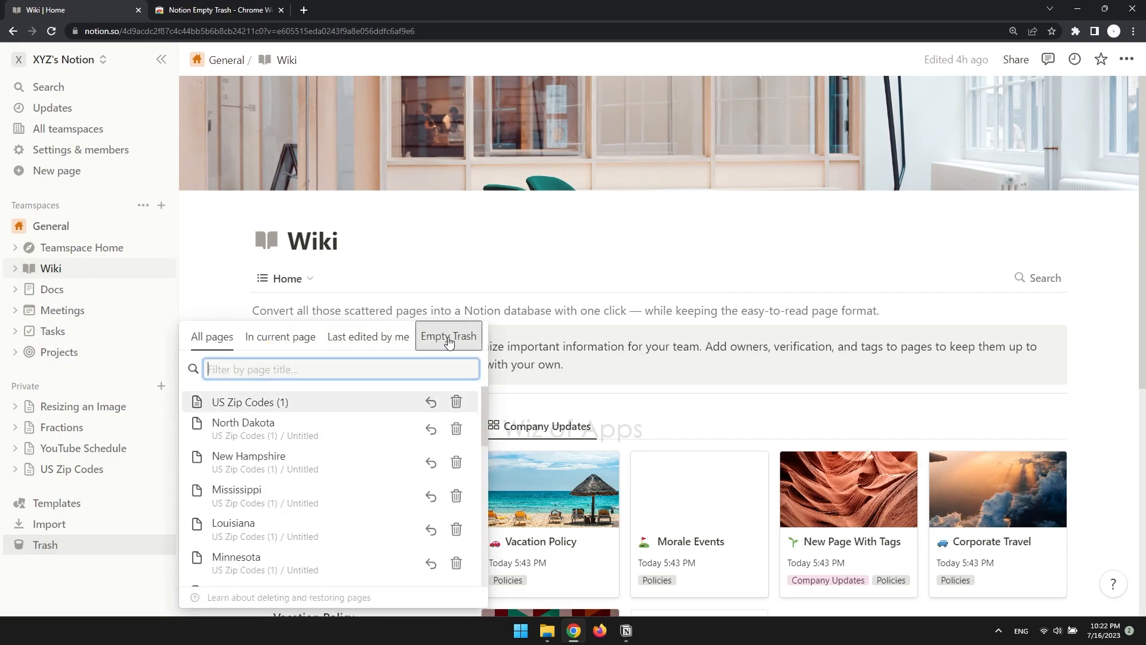
pyautogui.click(448, 336)
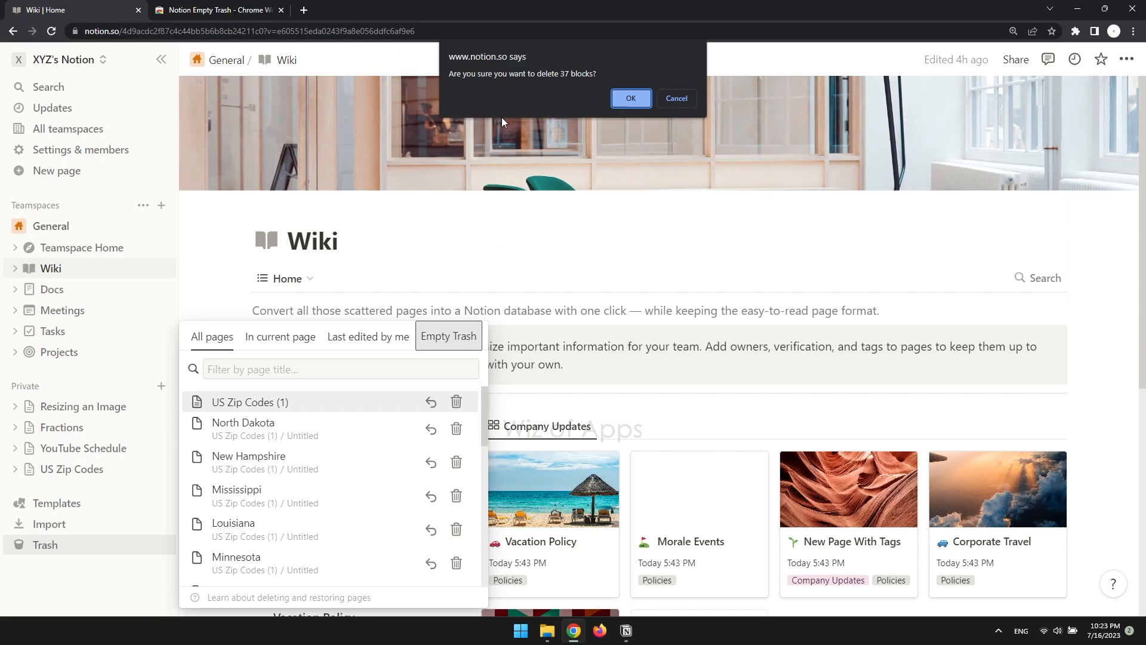
pyautogui.click(629, 98)
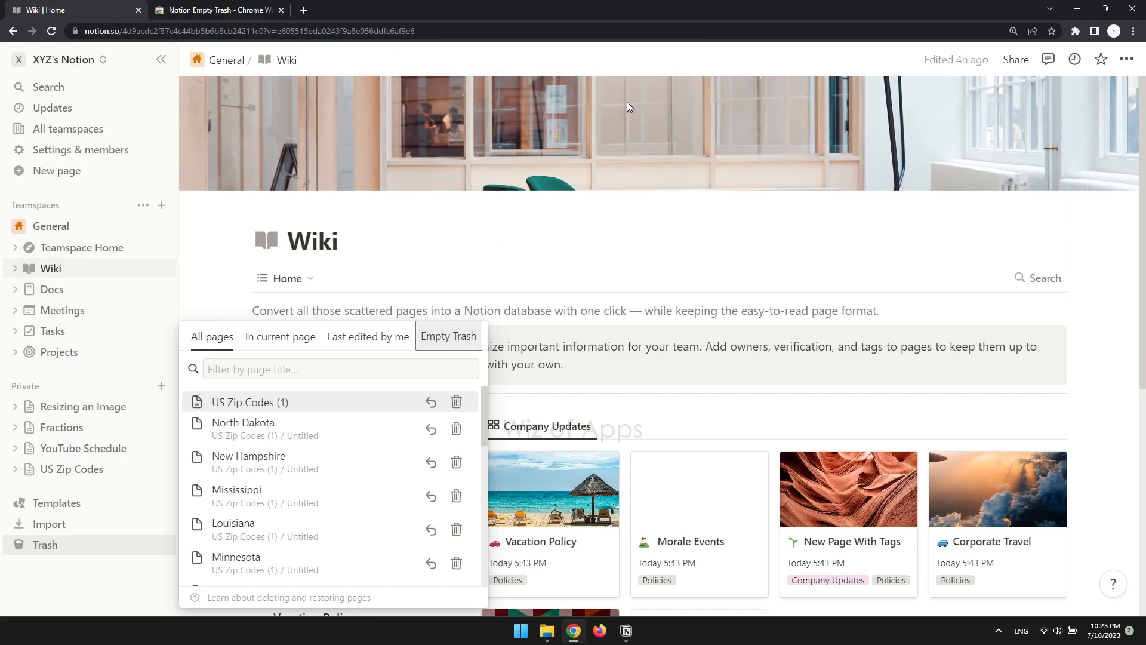